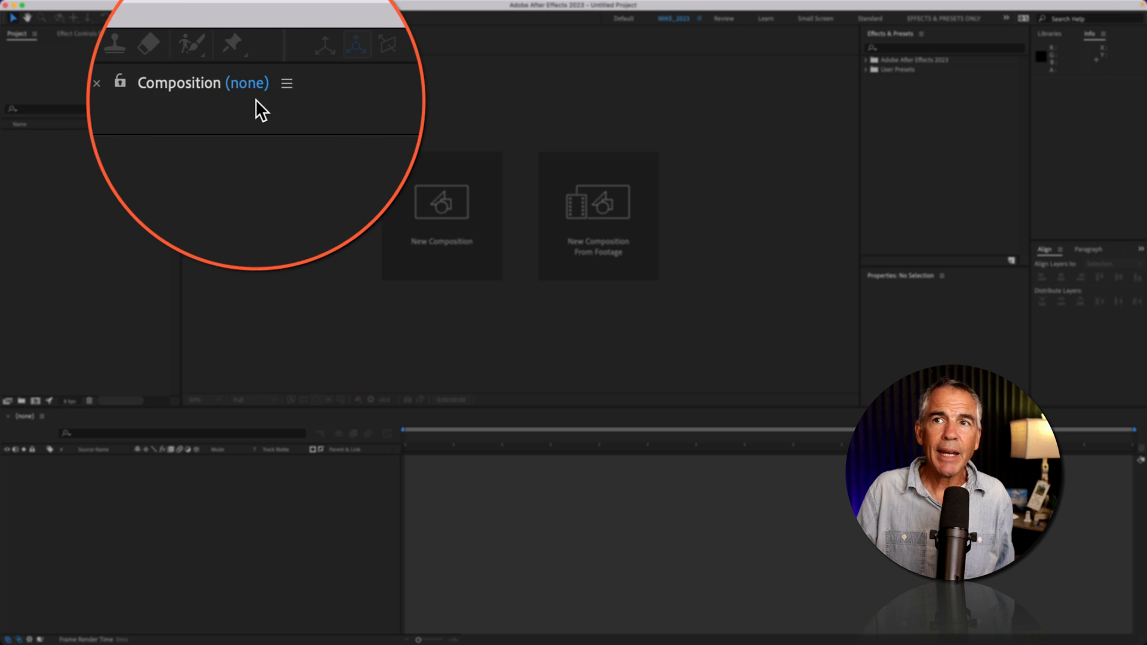
{"action": "mouse_move", "coordinate": [384, 19]}
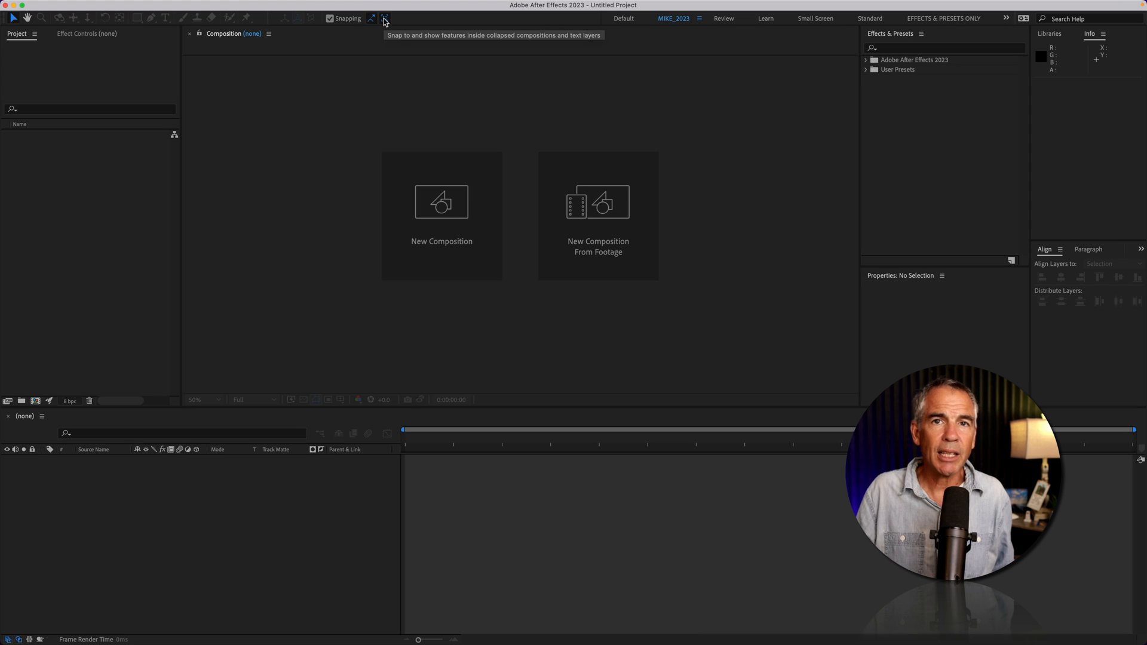
{"action": "mouse_move", "coordinate": [74, 81]}
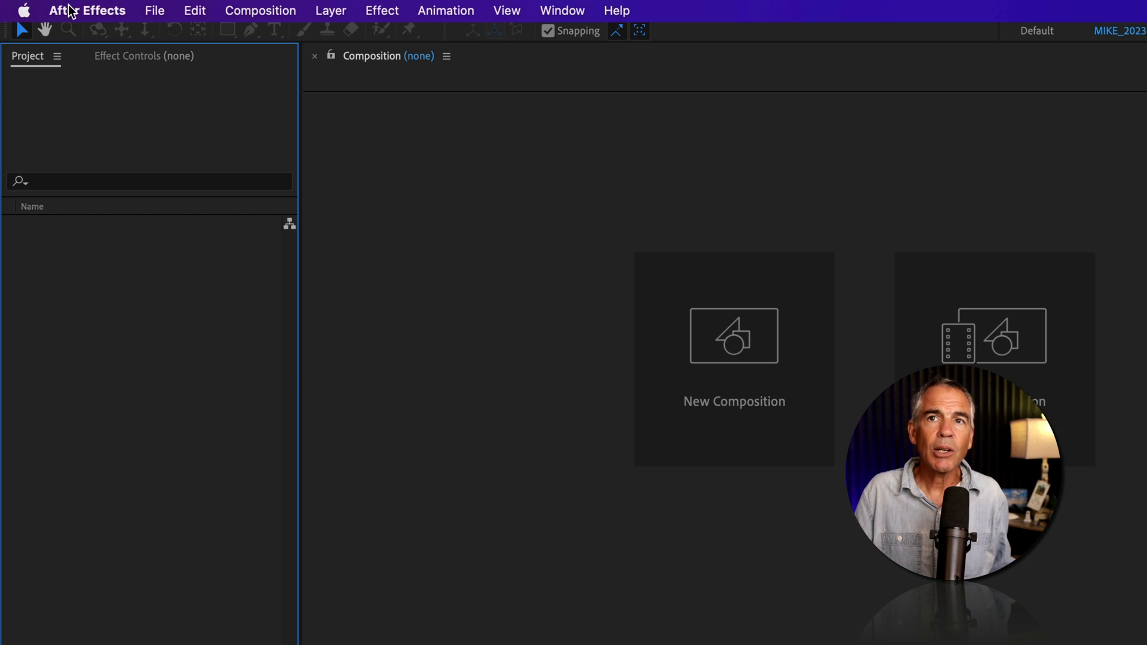
- Open Settings at the Appearance page to view the default blue Highlight Color
{"action": "left_click", "coordinate": [87, 10]}
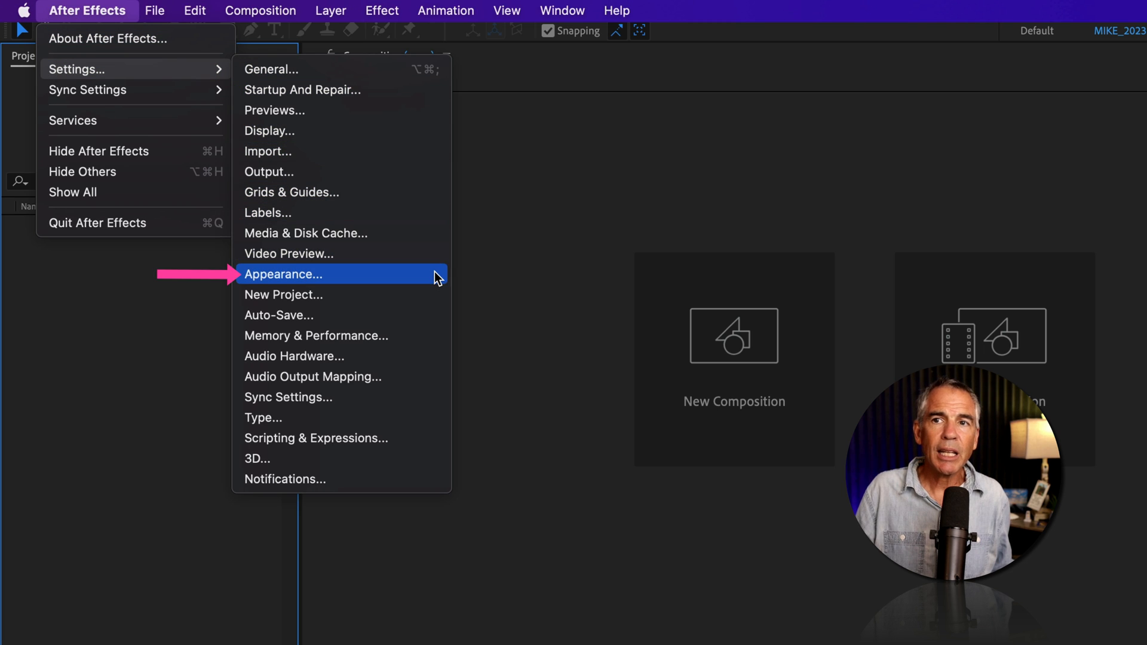
{"action": "left_click", "coordinate": [284, 273]}
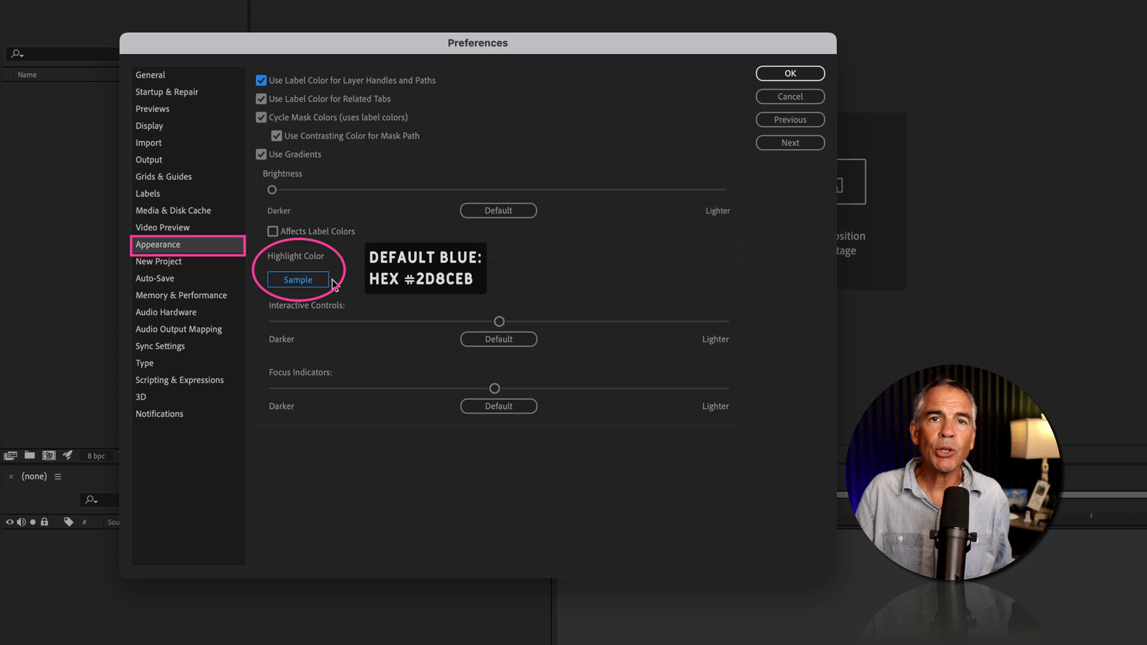
{"action": "mouse_move", "coordinate": [335, 284]}
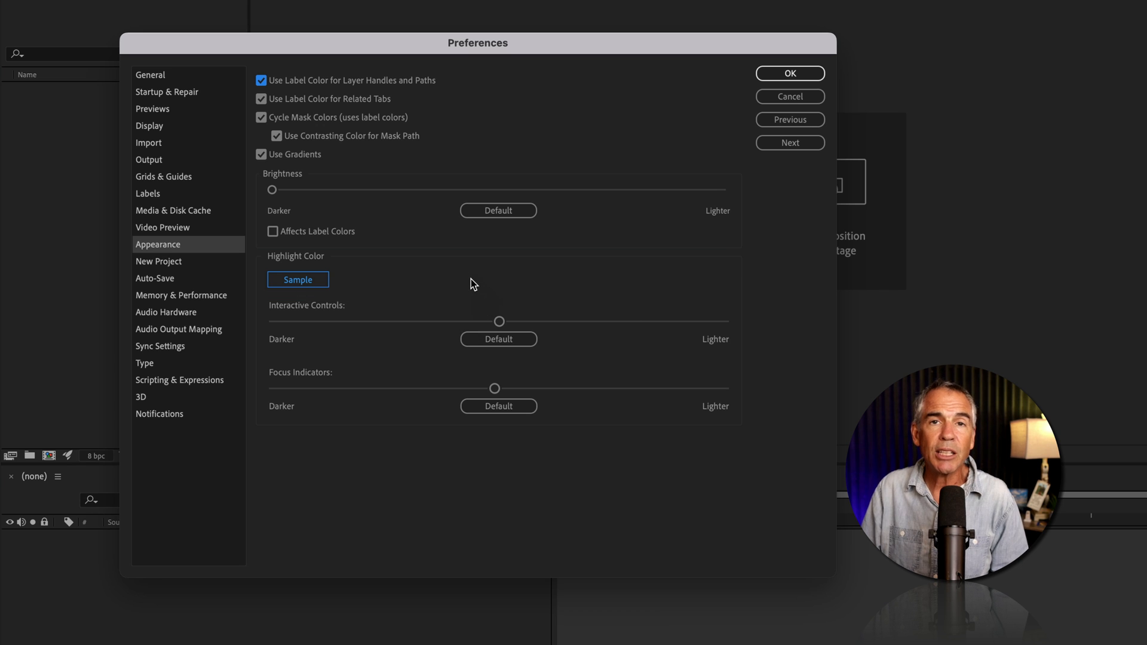
- Close Preferences and switch the Console panel to Debug Database View
{"action": "left_click", "coordinate": [789, 73]}
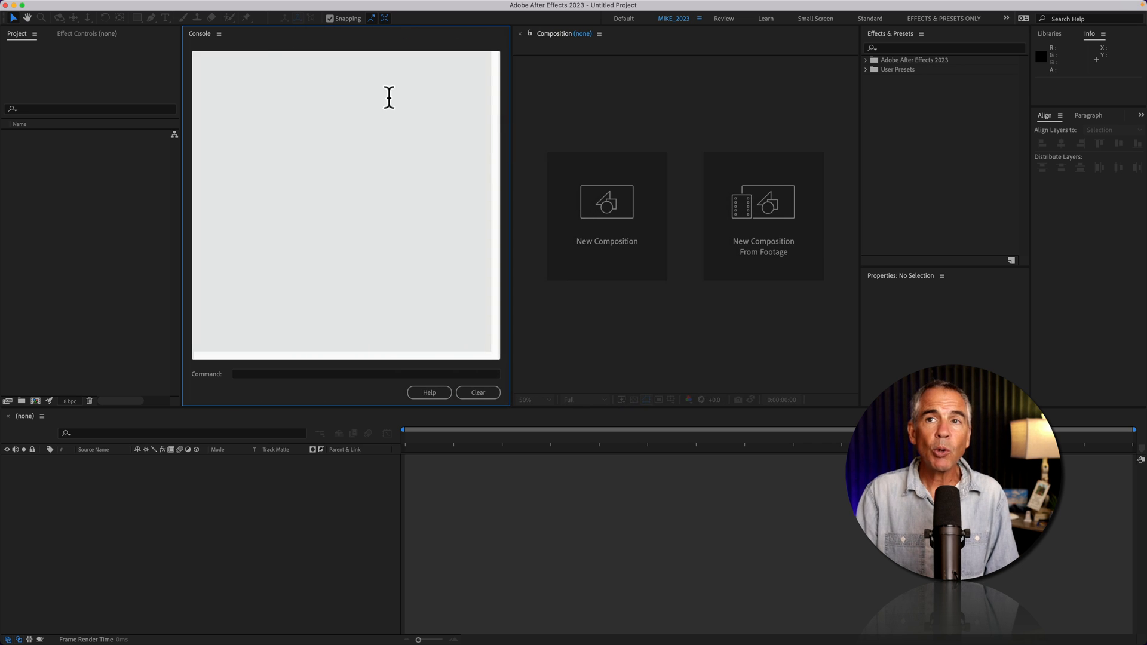
{"action": "mouse_move", "coordinate": [312, 253]}
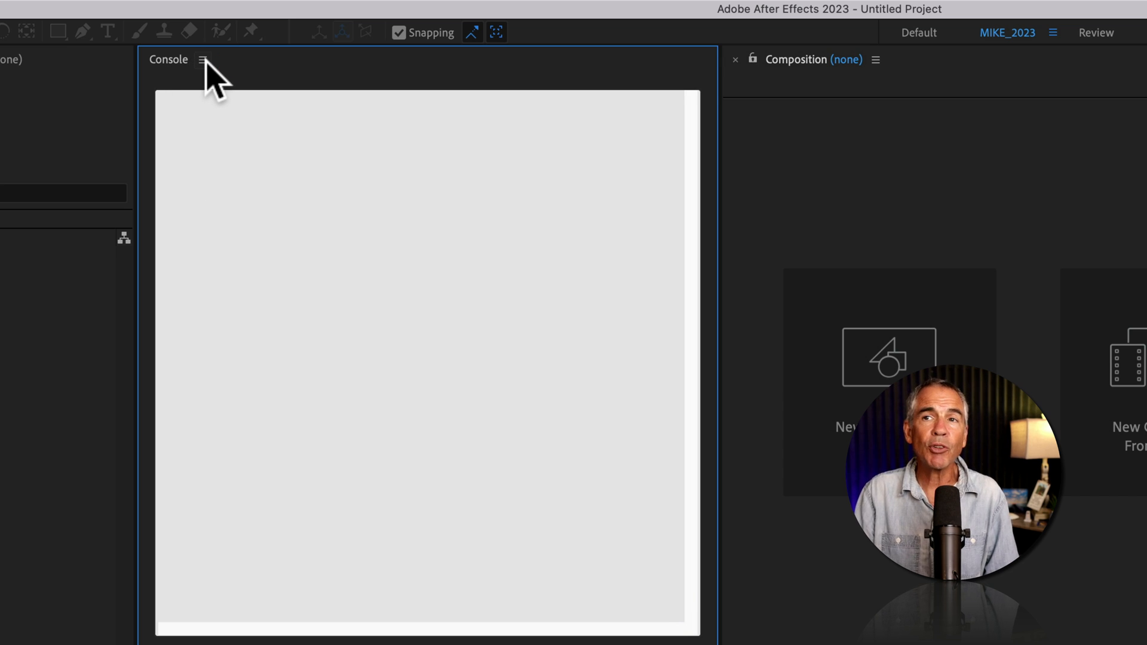
{"action": "left_click", "coordinate": [202, 59]}
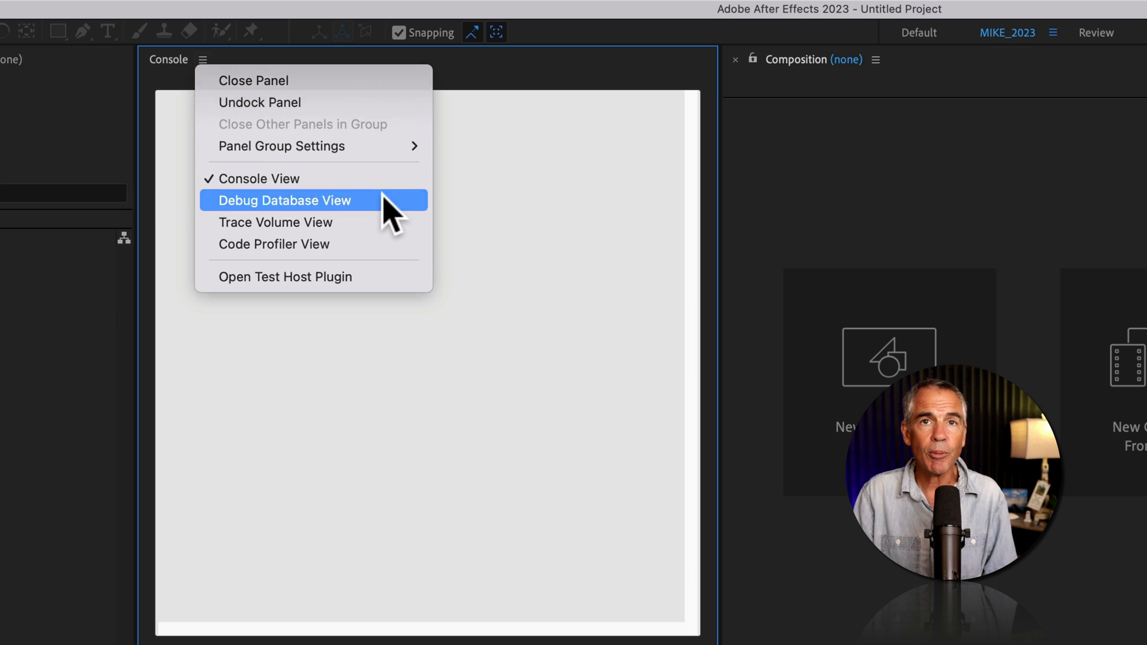
{"action": "left_click", "coordinate": [284, 199]}
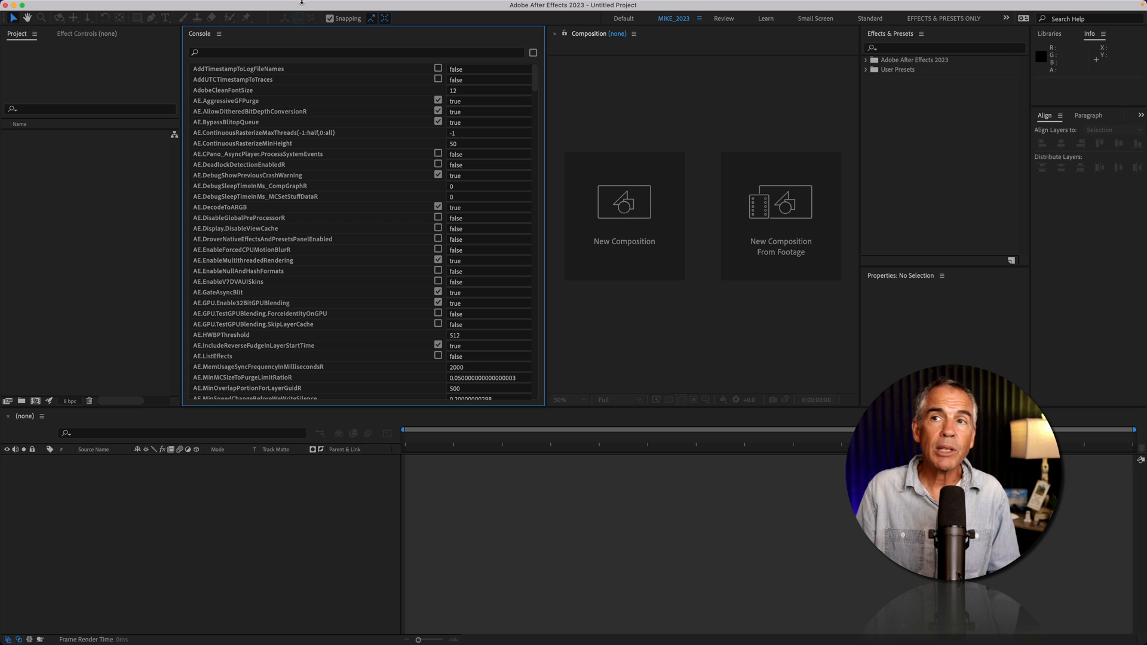
{"action": "left_click", "coordinate": [338, 6]}
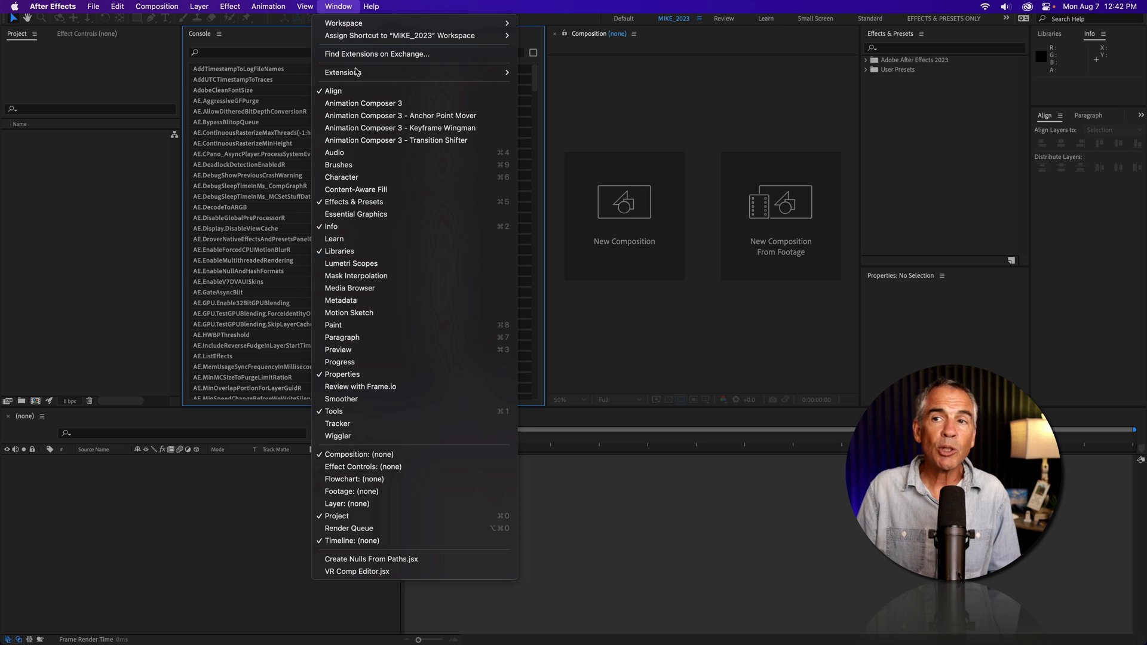
{"action": "mouse_move", "coordinate": [115, 257]}
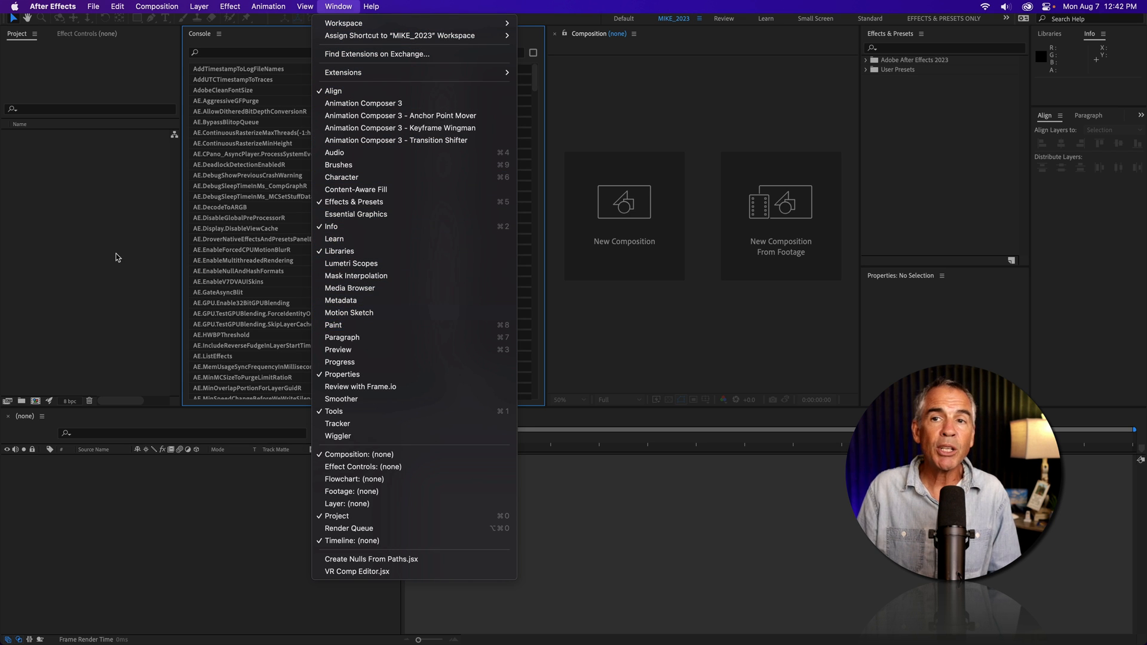
{"action": "left_click", "coordinate": [116, 6]}
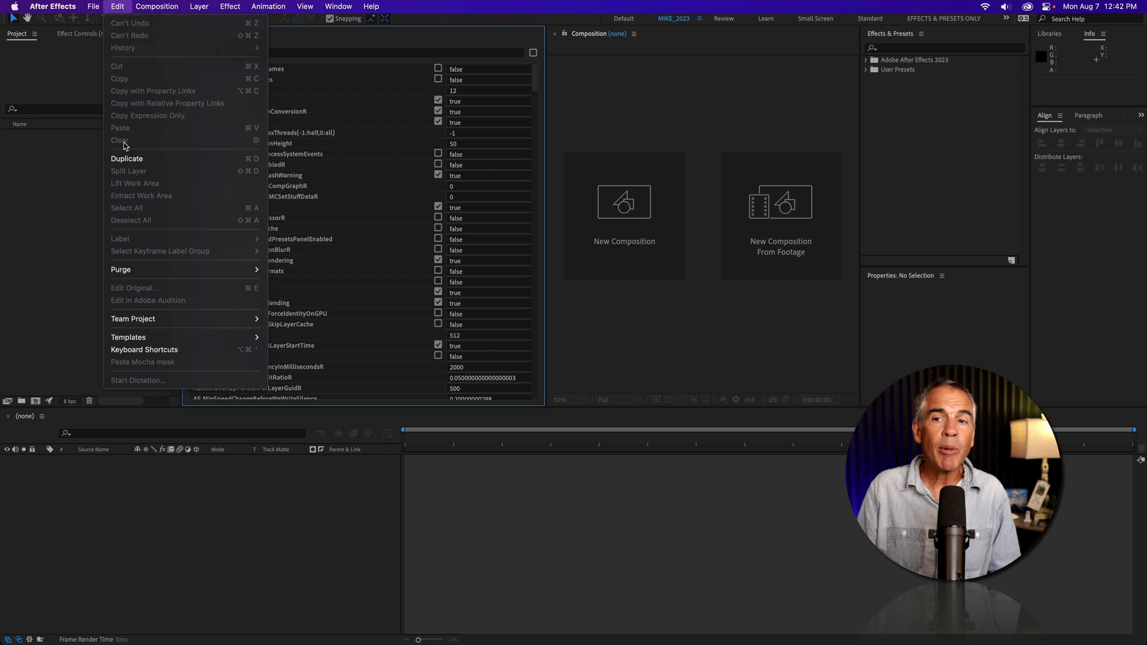
{"action": "left_click", "coordinate": [144, 350]}
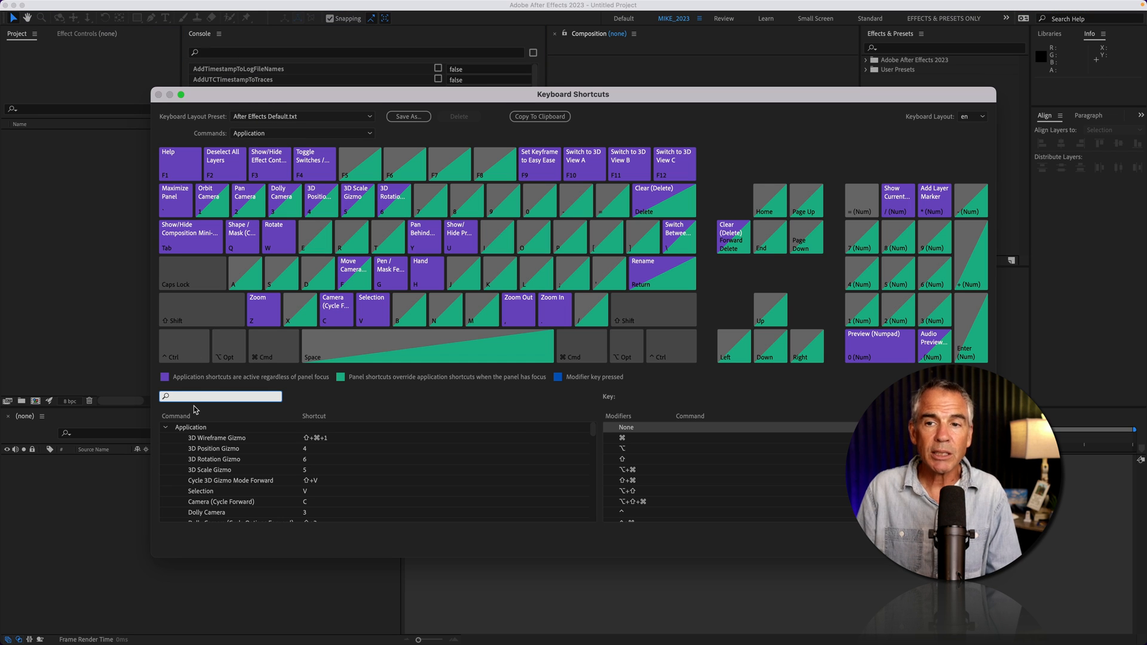
{"action": "type", "text": "conso"}
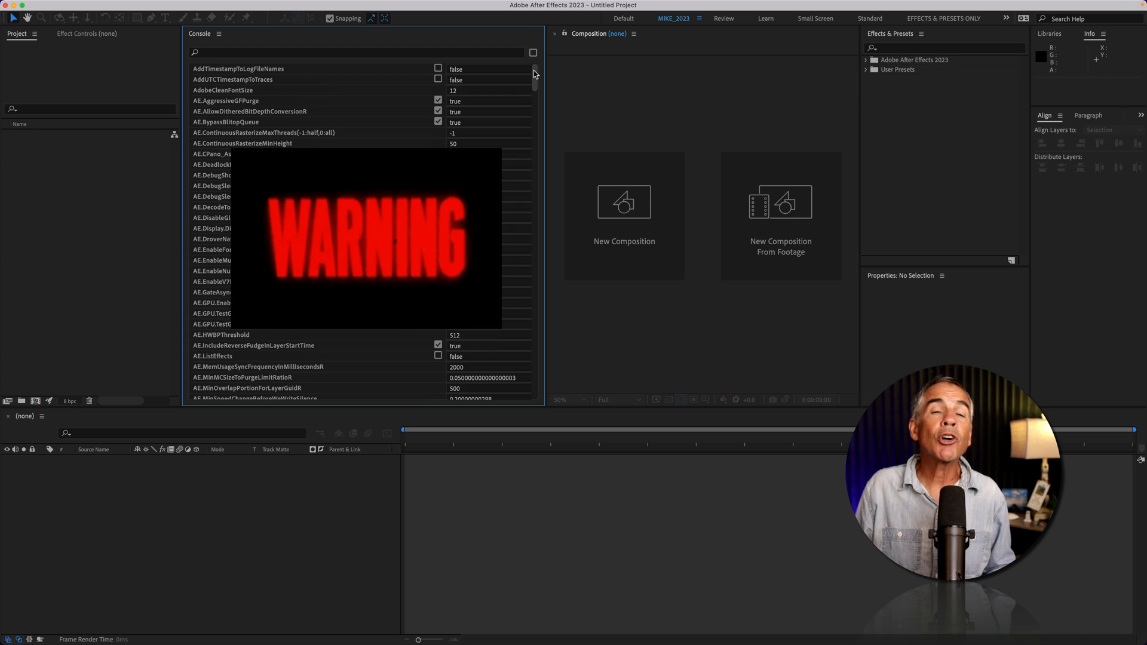
{"action": "scroll", "scroll_direction": "down", "scroll_amount": 3}
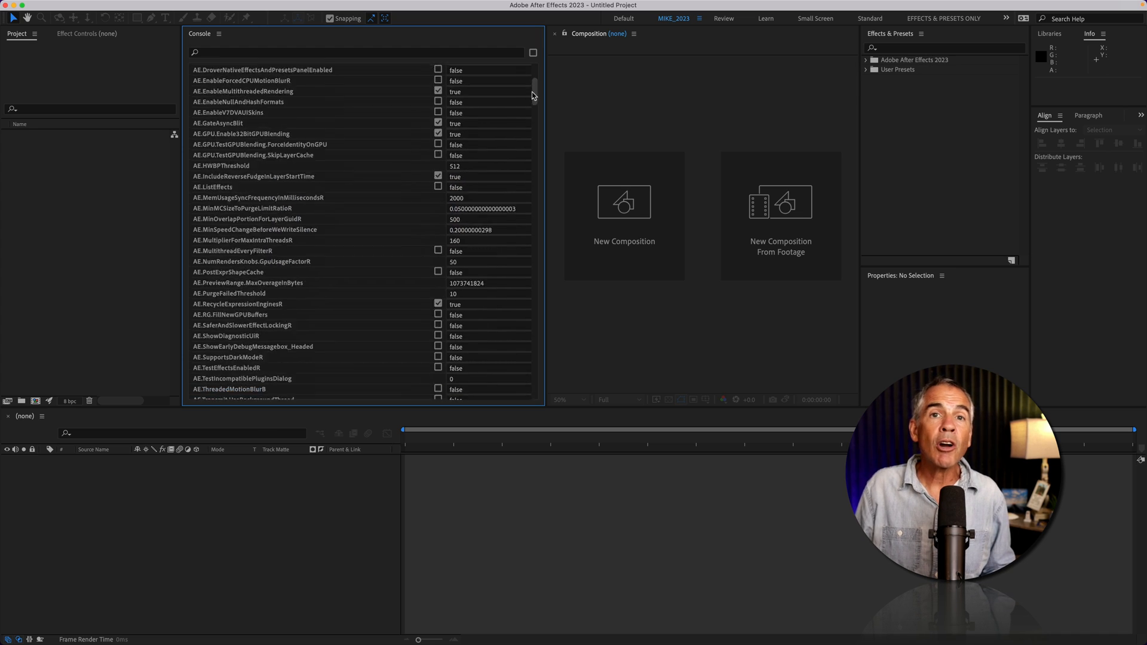
{"action": "scroll", "scroll_direction": "down", "scroll_amount": 3}
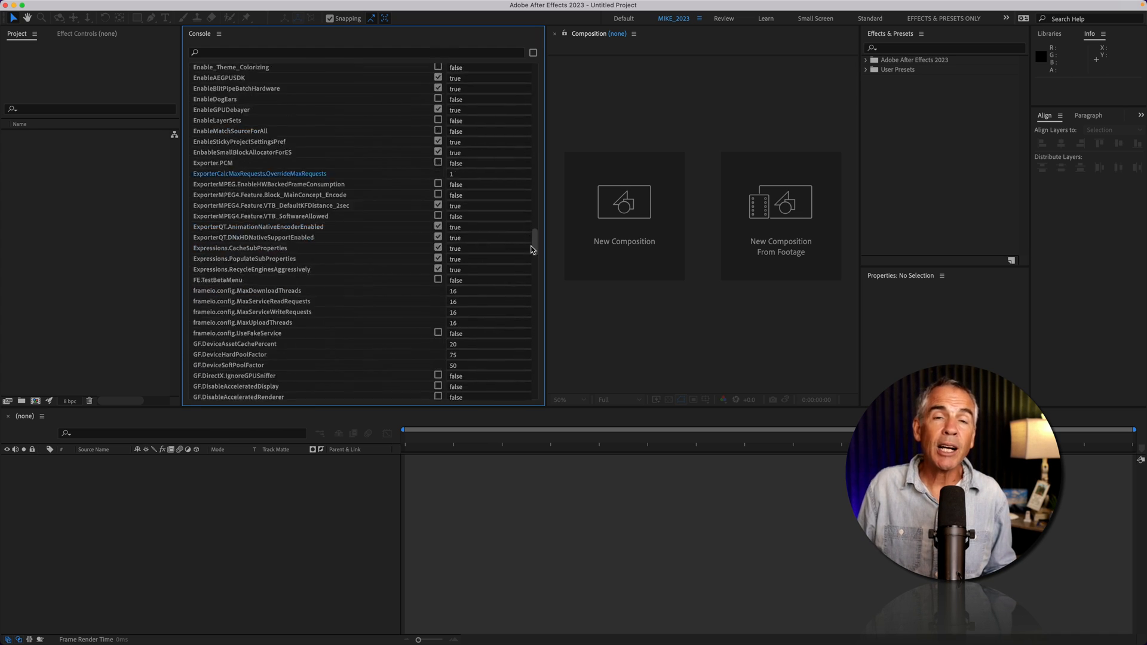
{"action": "scroll", "scroll_direction": "up", "scroll_amount": 3}
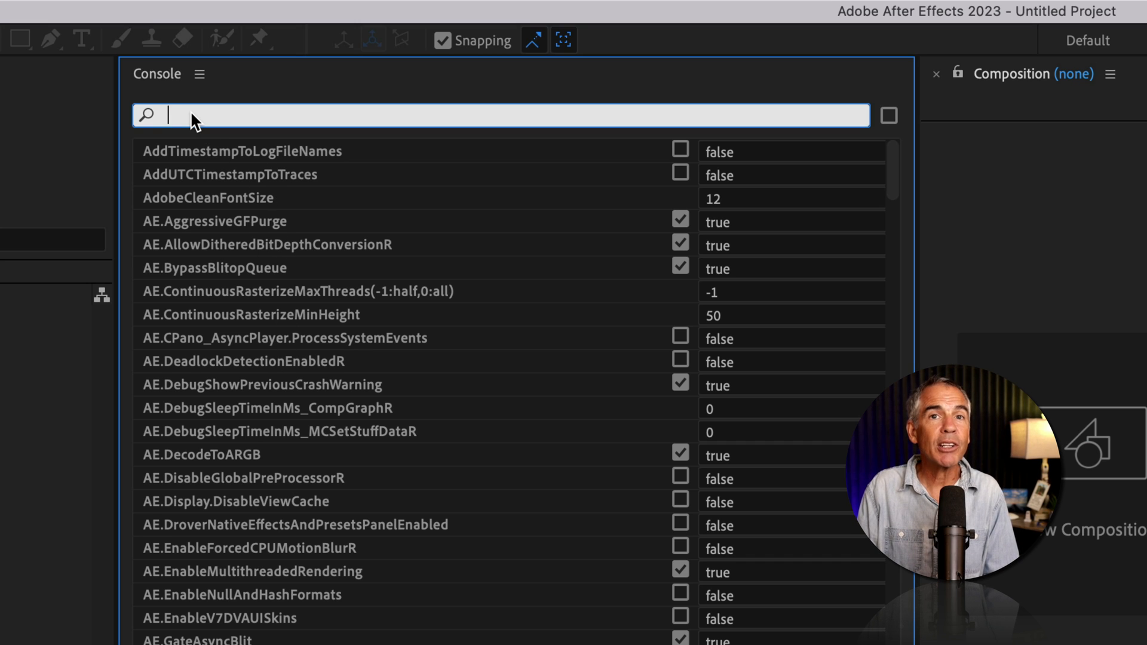
- Filter the debug list by 'color' and tick Enable_Theme_Colorizing to make it true
{"action": "type", "text": "color"}
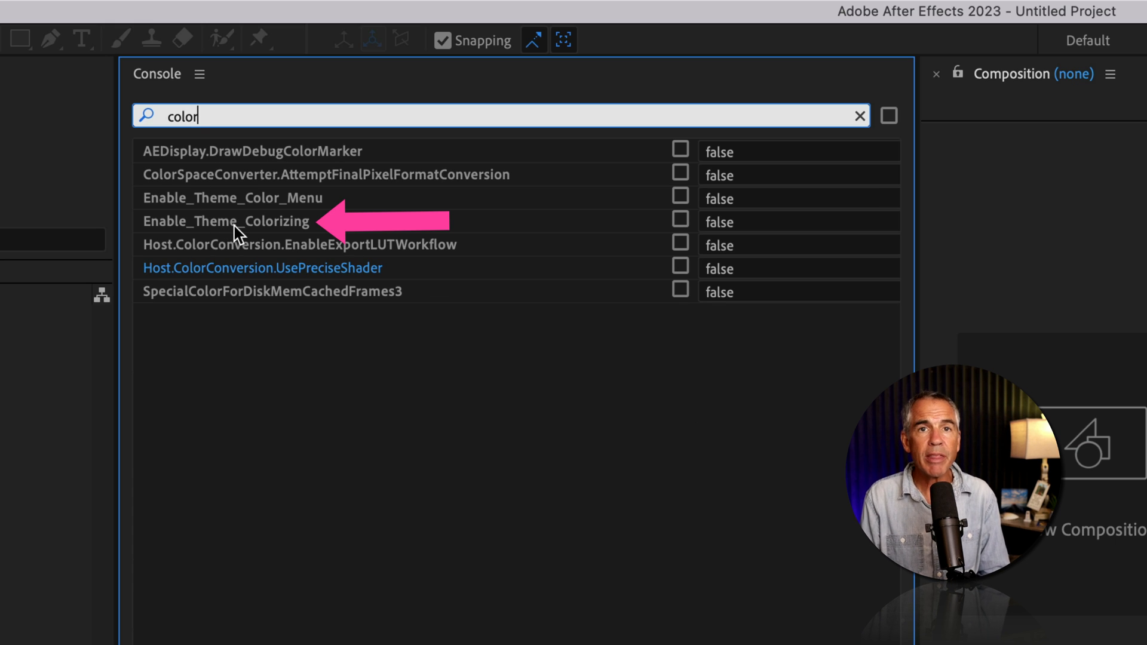
{"action": "mouse_move", "coordinate": [654, 240]}
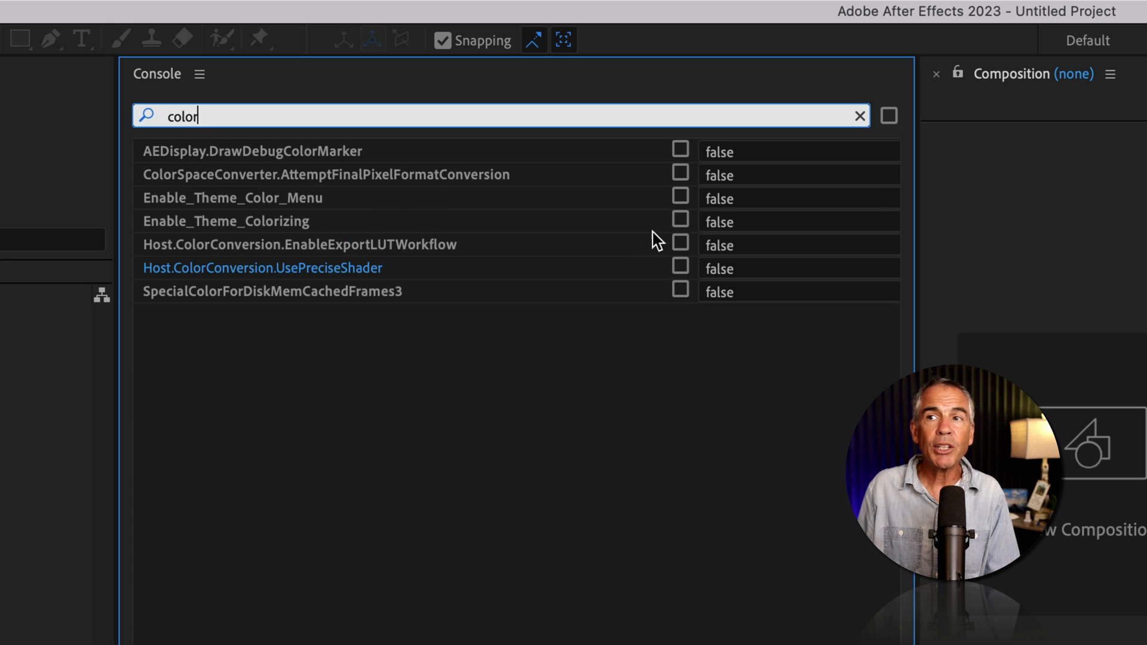
{"action": "mouse_move", "coordinate": [685, 221]}
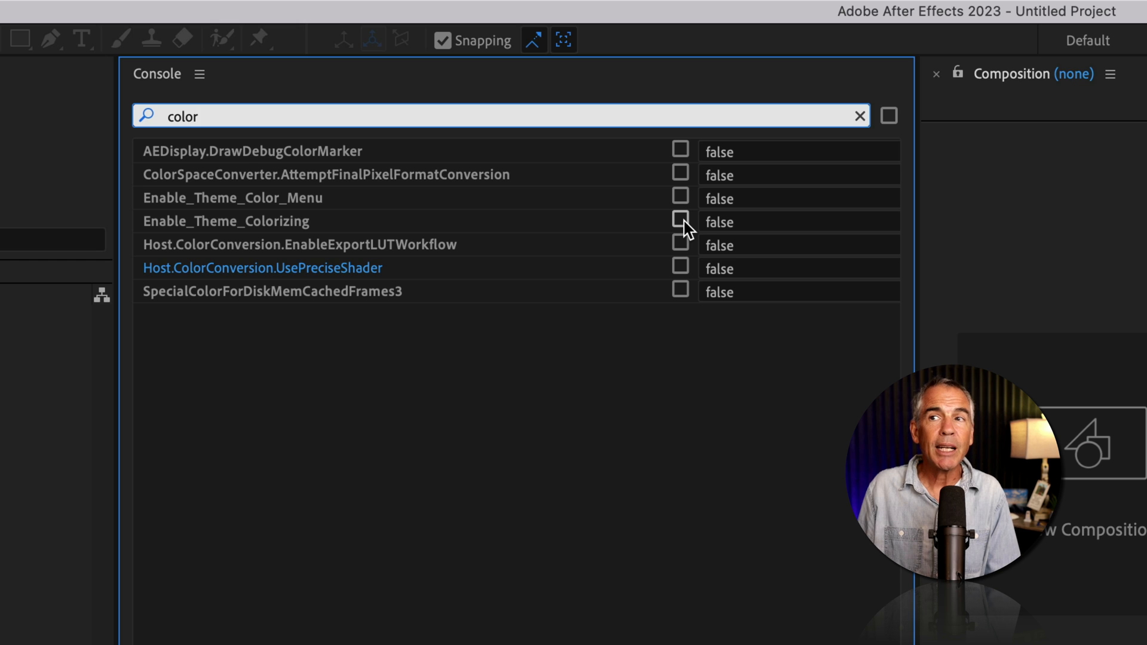
{"action": "mouse_move", "coordinate": [740, 234]}
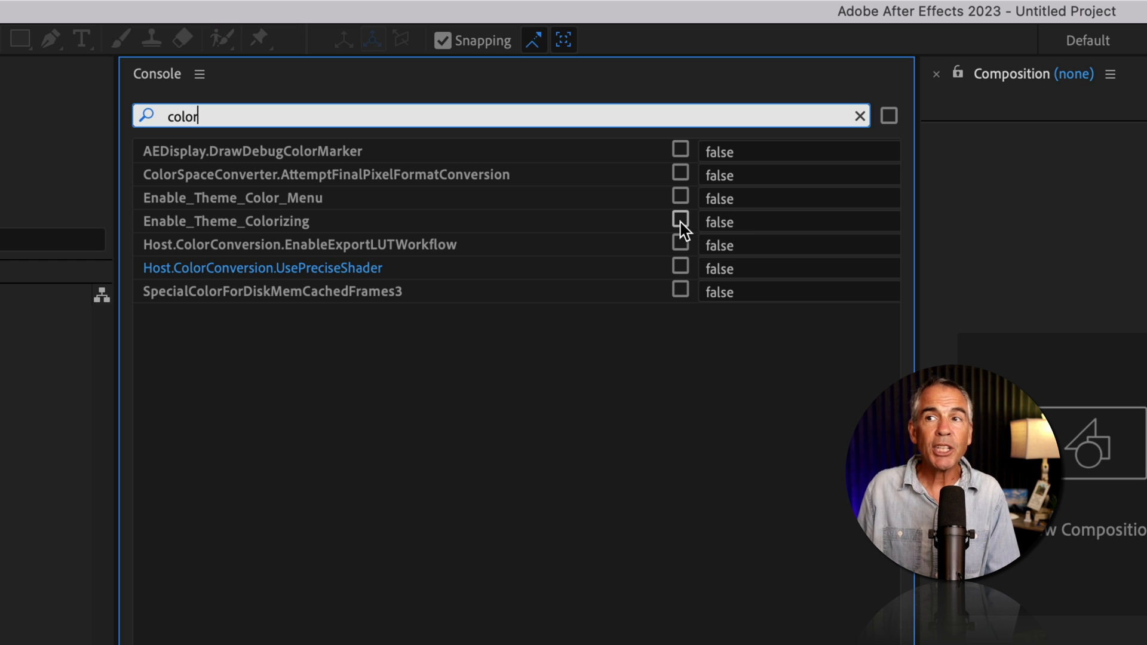
{"action": "left_click", "coordinate": [679, 220]}
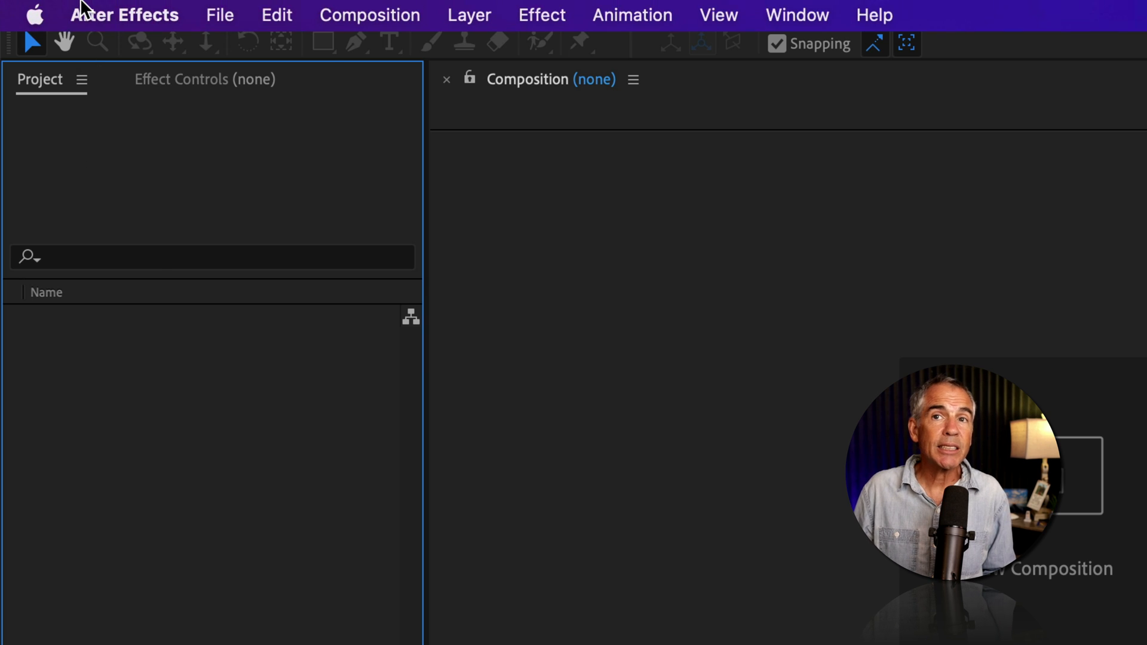
- Set the Appearance highlight colour to FF7046 and confirm Preferences with OK
{"action": "left_click", "coordinate": [124, 15]}
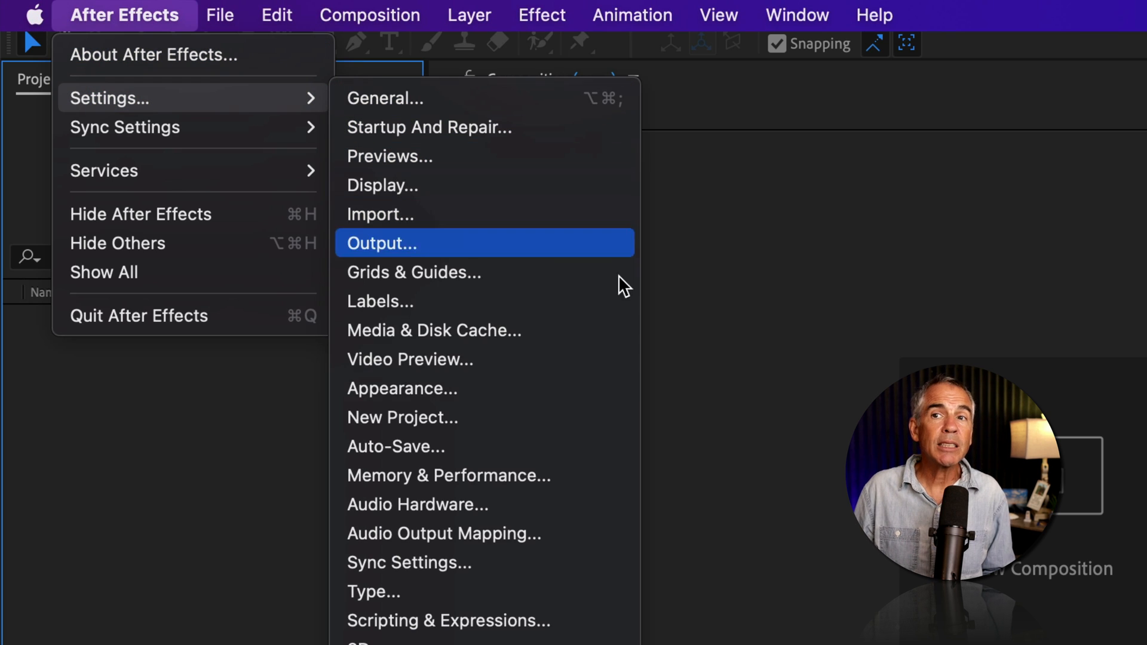
{"action": "left_click", "coordinate": [402, 389]}
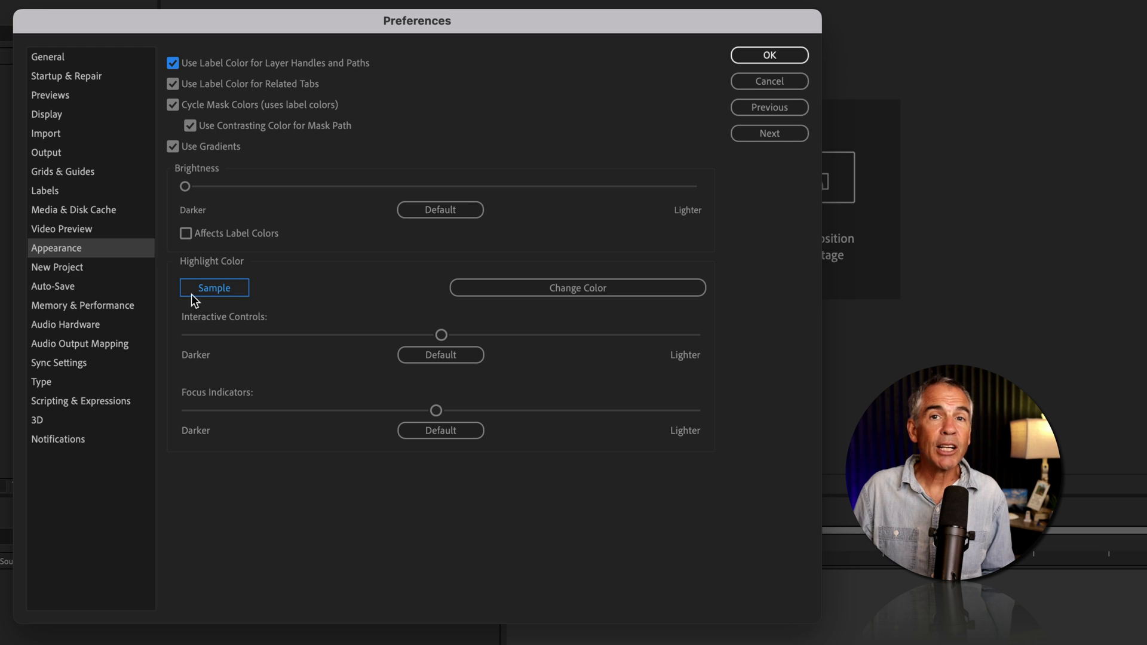
{"action": "mouse_move", "coordinate": [577, 288]}
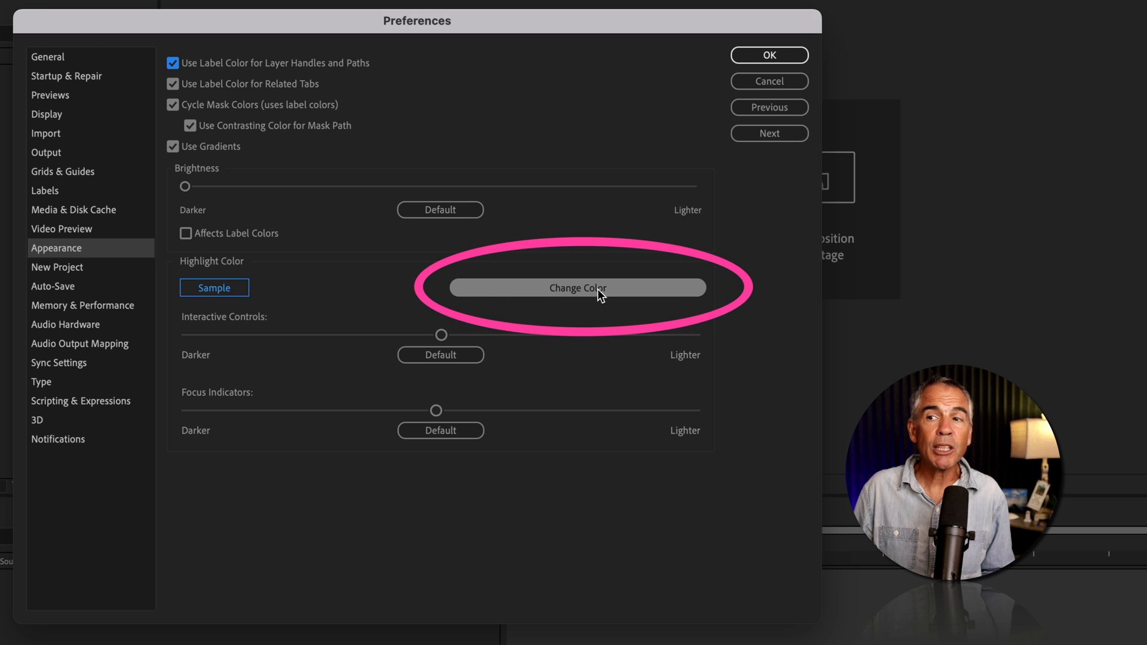
{"action": "mouse_move", "coordinate": [665, 292]}
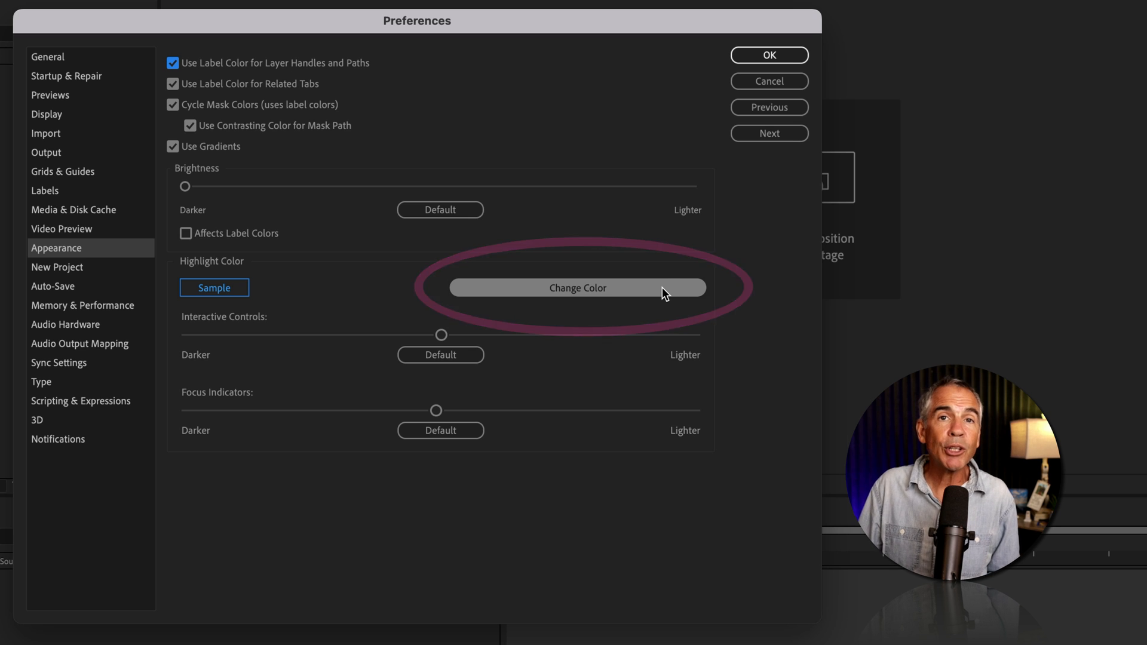
{"action": "left_click", "coordinate": [576, 287]}
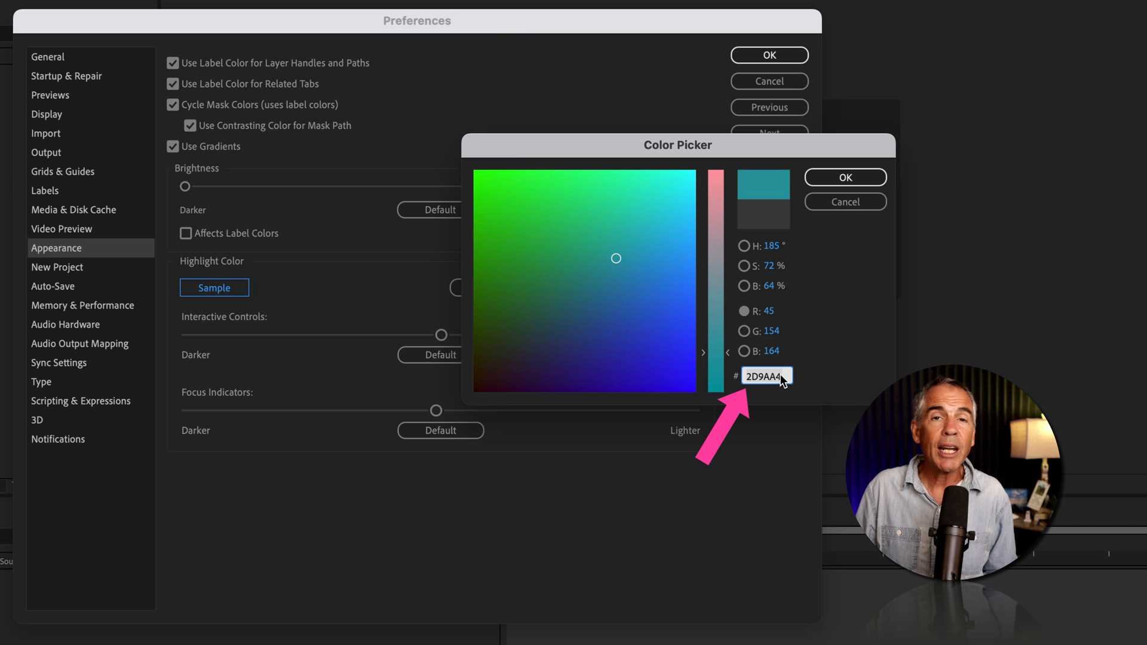
{"action": "type", "text": "FF7046"}
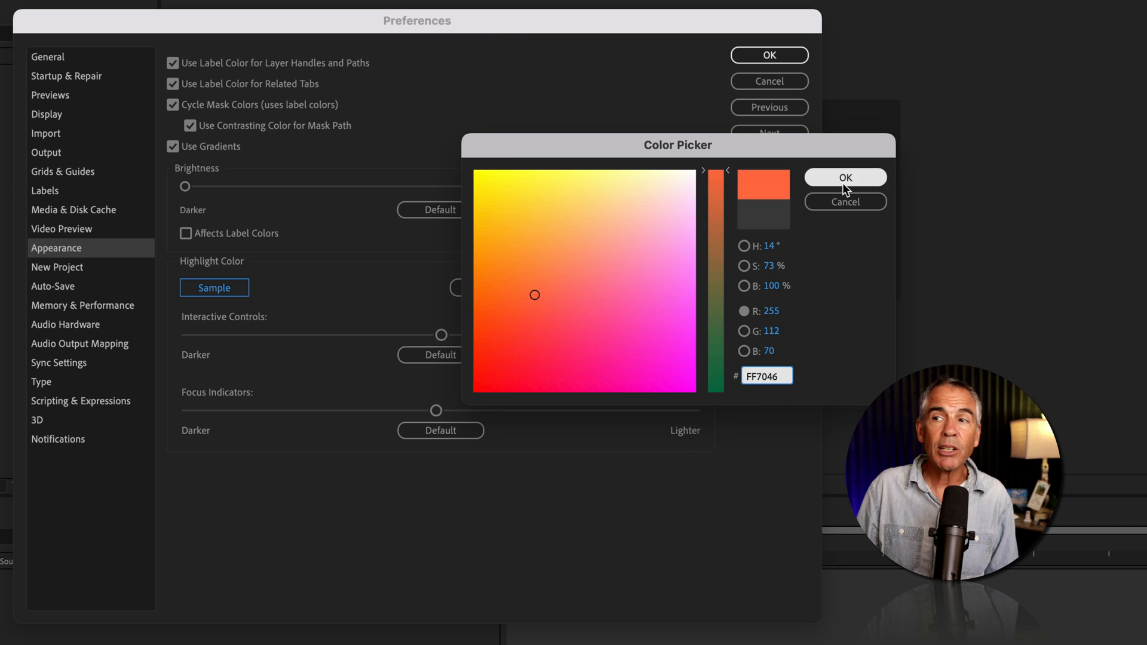
{"action": "left_click", "coordinate": [844, 176]}
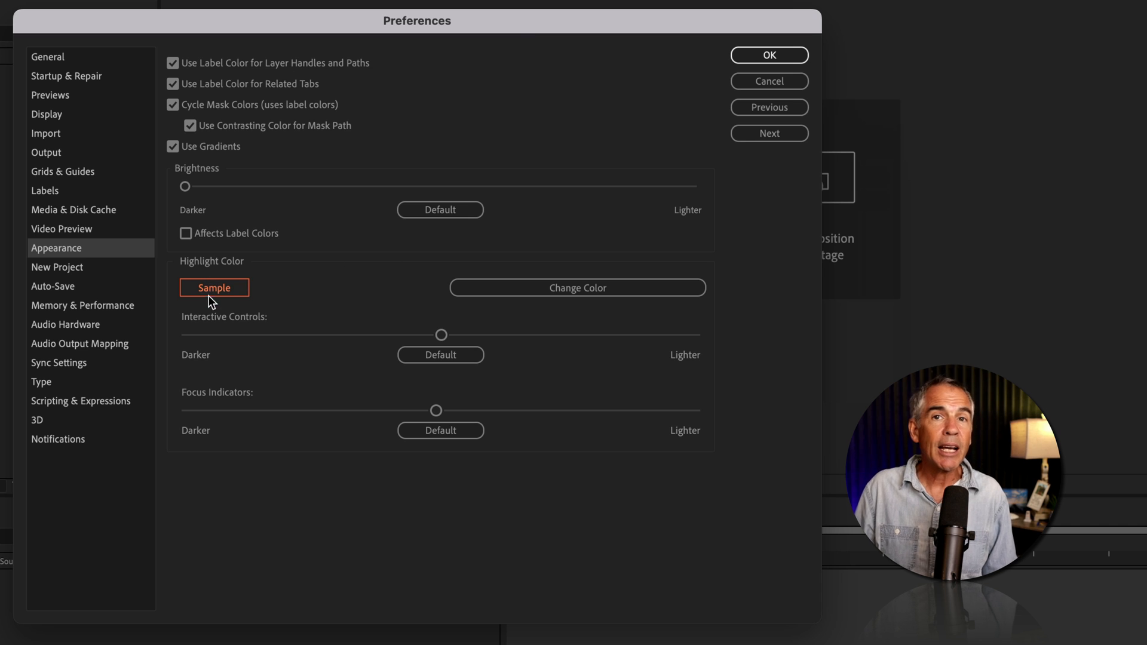
{"action": "mouse_move", "coordinate": [223, 312]}
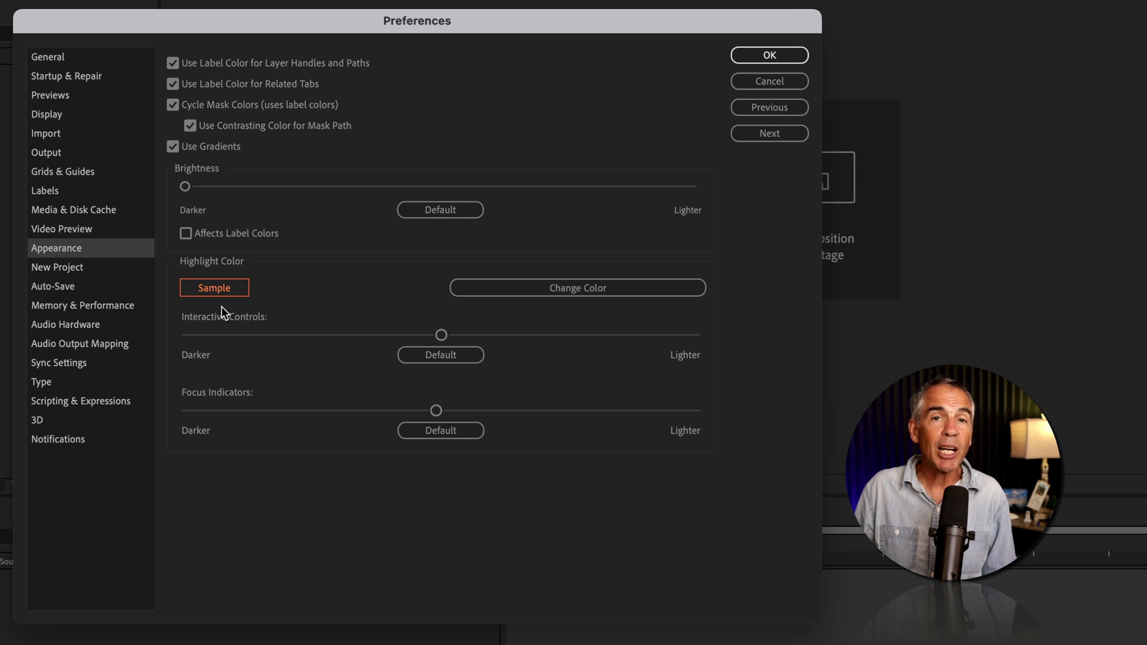
{"action": "left_click", "coordinate": [768, 55]}
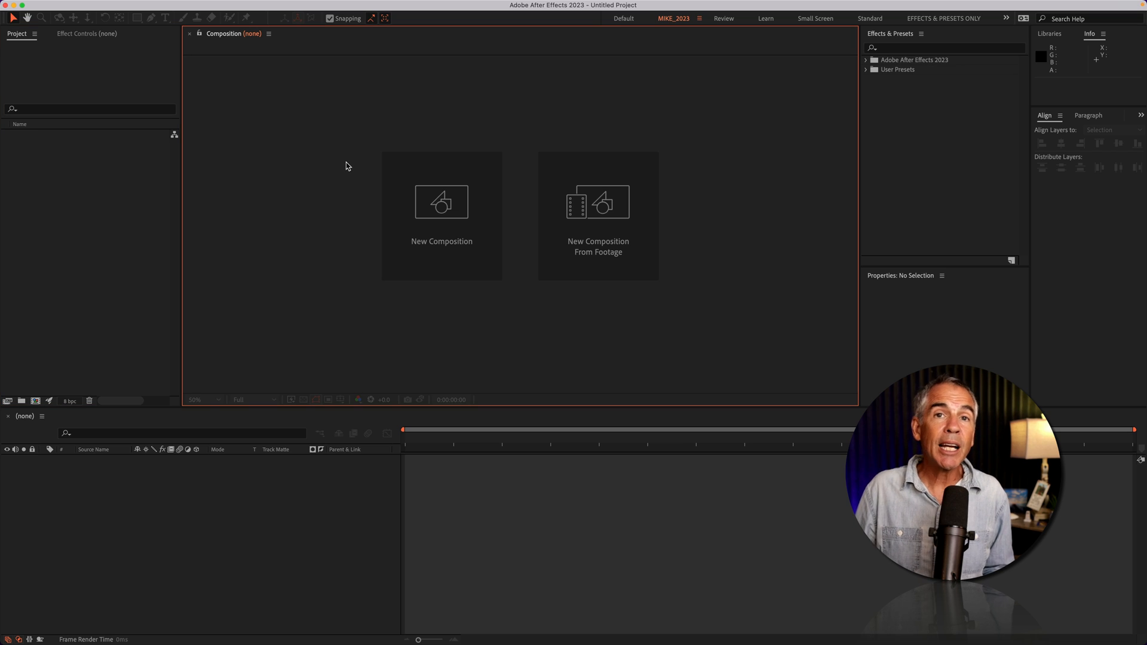
{"action": "mouse_move", "coordinate": [794, 134]}
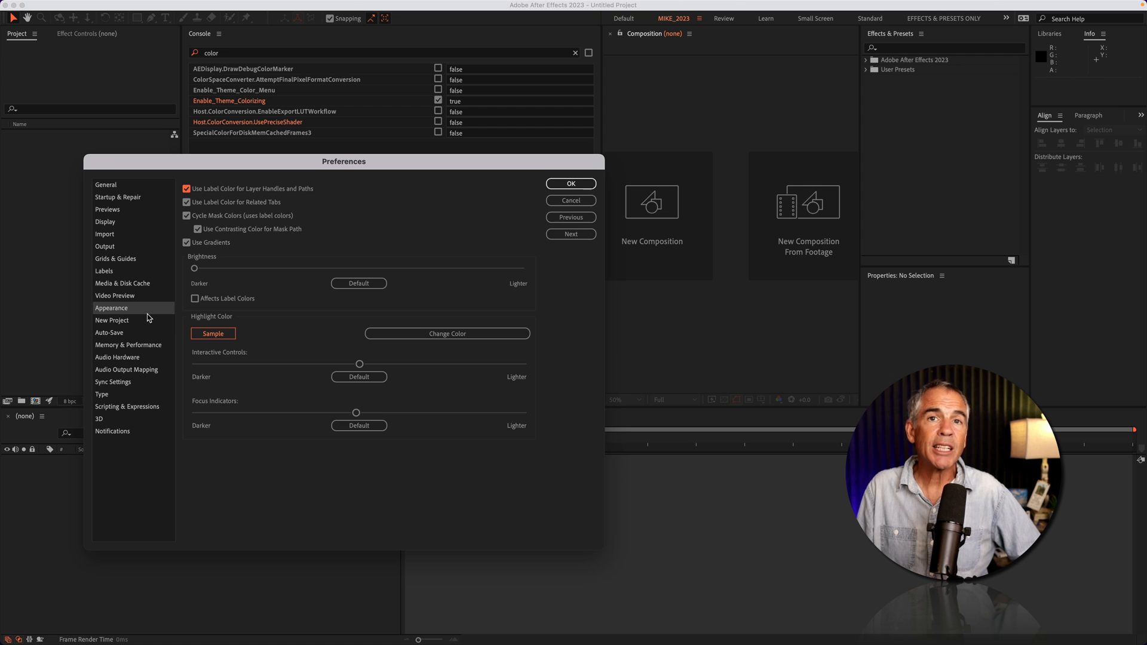
{"action": "mouse_move", "coordinate": [481, 249]}
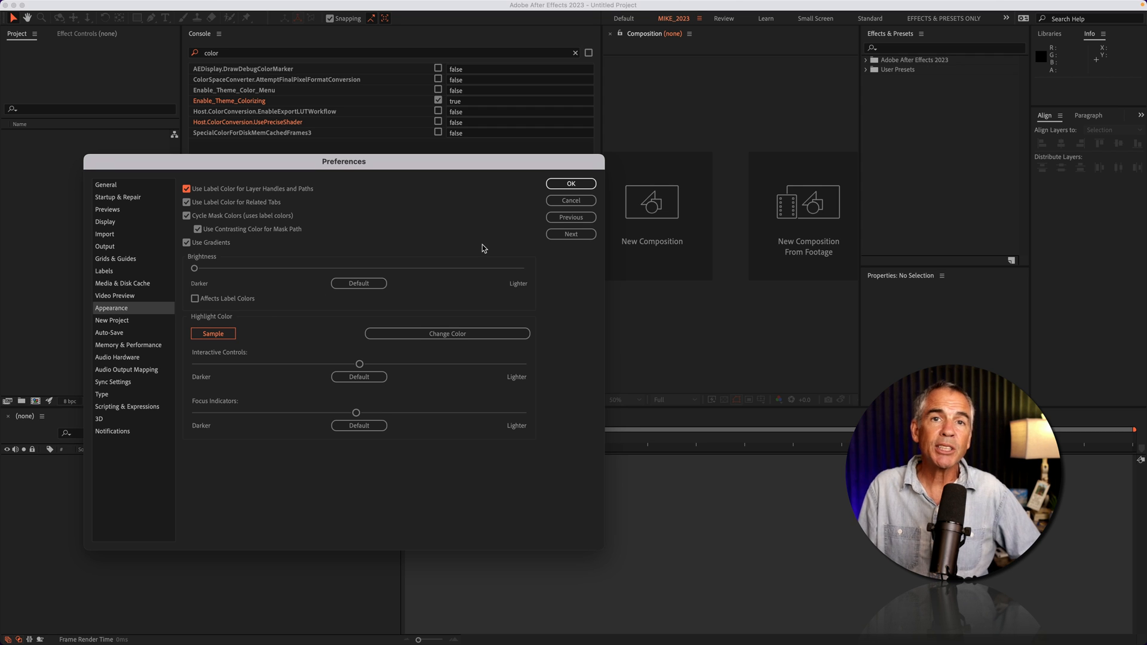
- Reopen Appearance preferences and the Change Color picker to check the default 2D8CEB
{"action": "left_click", "coordinate": [570, 183]}
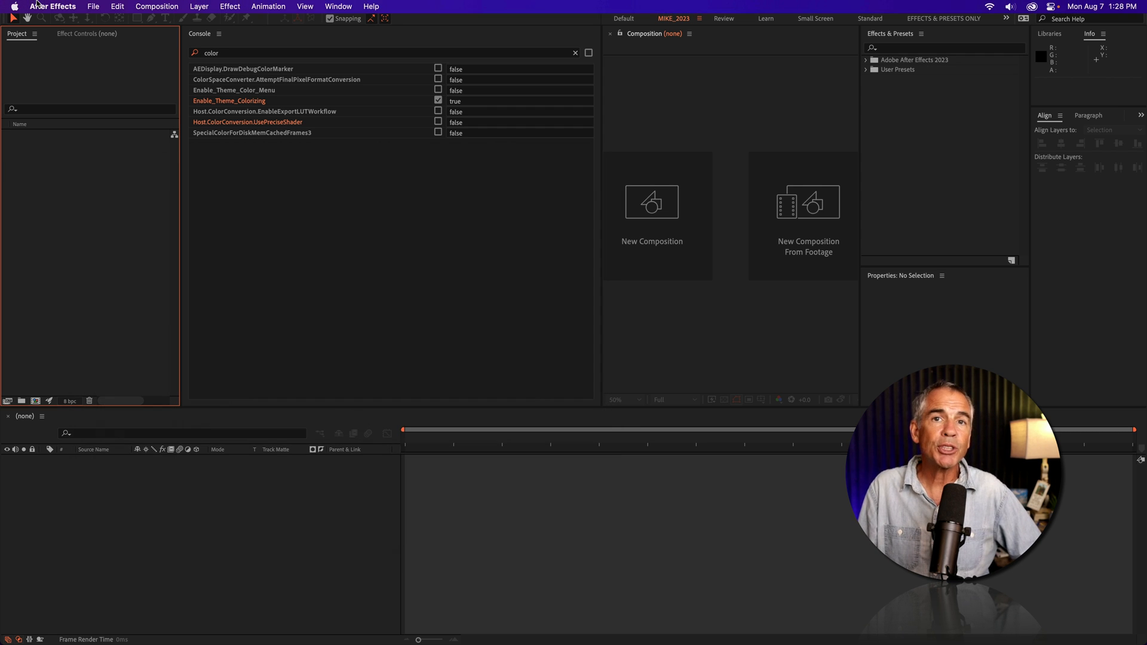
{"action": "left_click", "coordinate": [52, 6]}
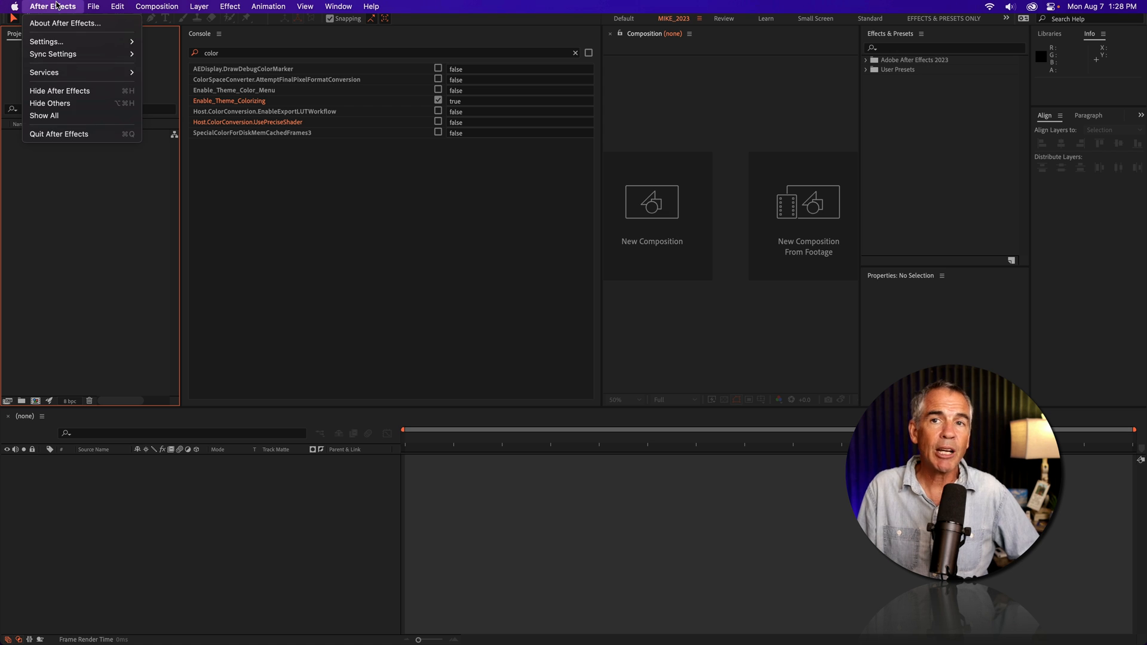
{"action": "mouse_move", "coordinate": [62, 133]}
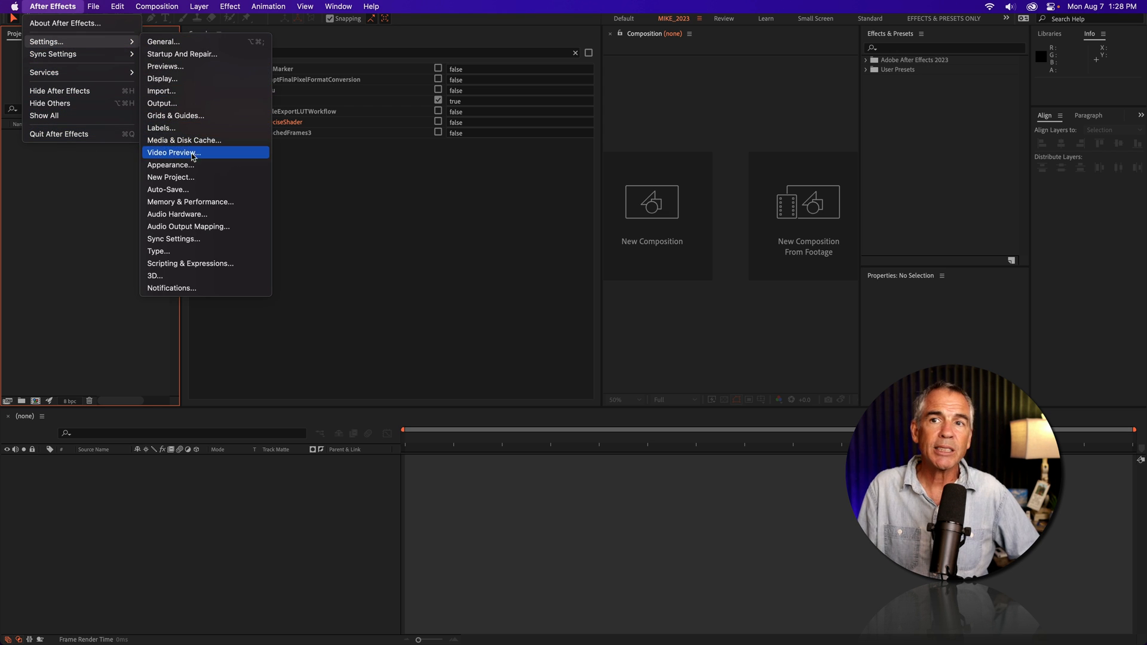
{"action": "left_click", "coordinate": [171, 165]}
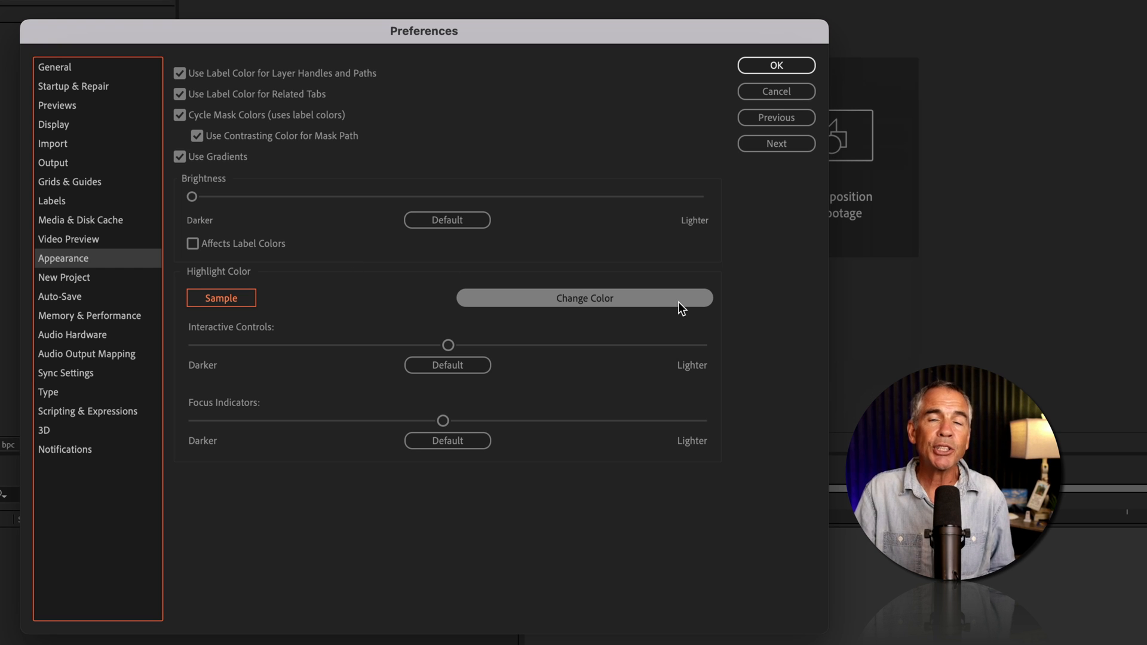
{"action": "left_click", "coordinate": [583, 298]}
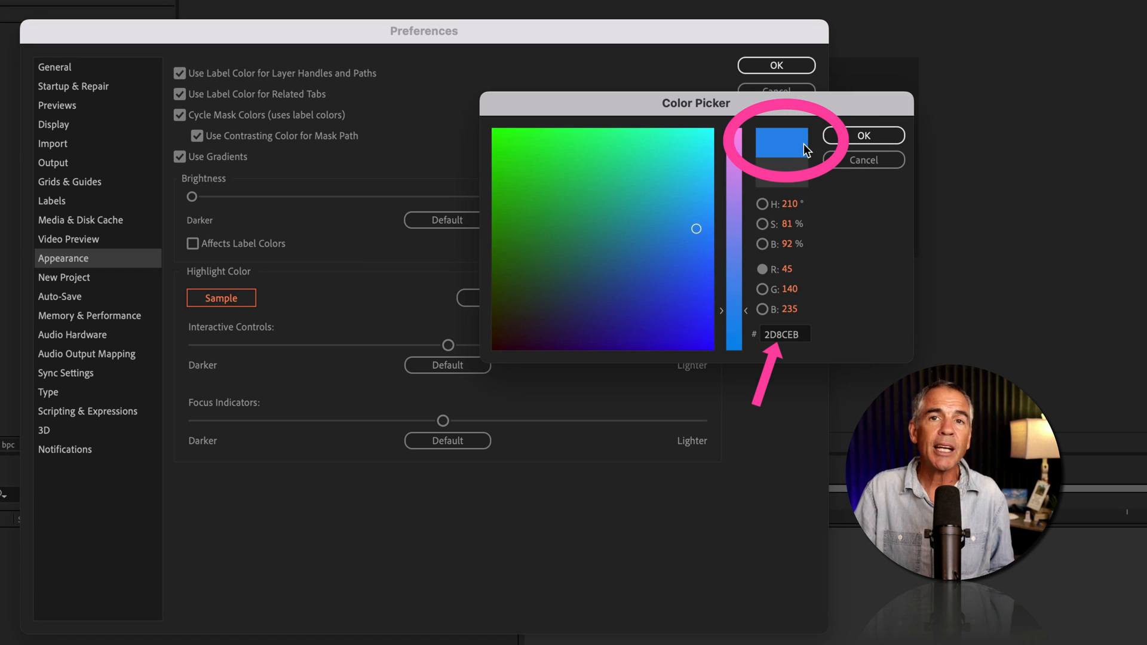